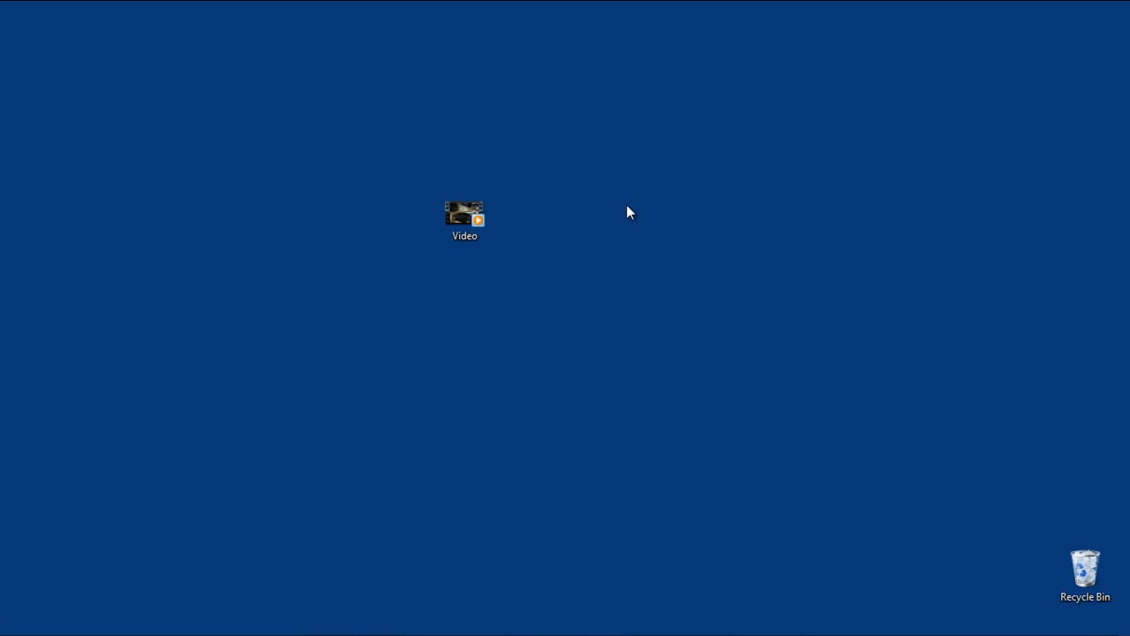
Show the desktop video file's Details properties with frame width 1280 and height 720
right_click(464, 215)
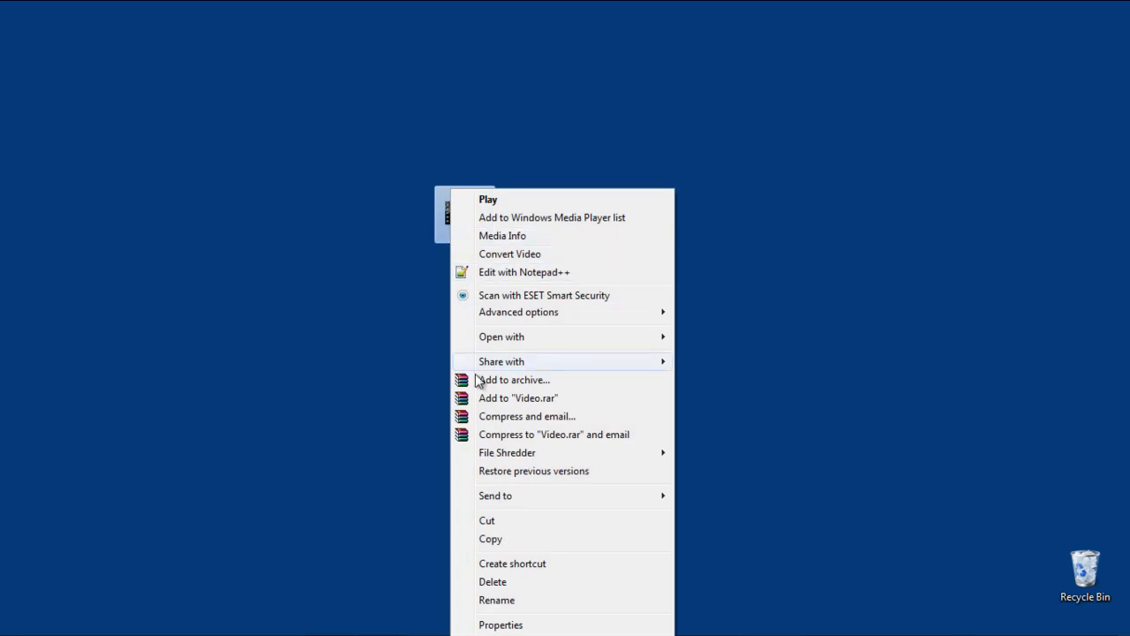
left_click(502, 626)
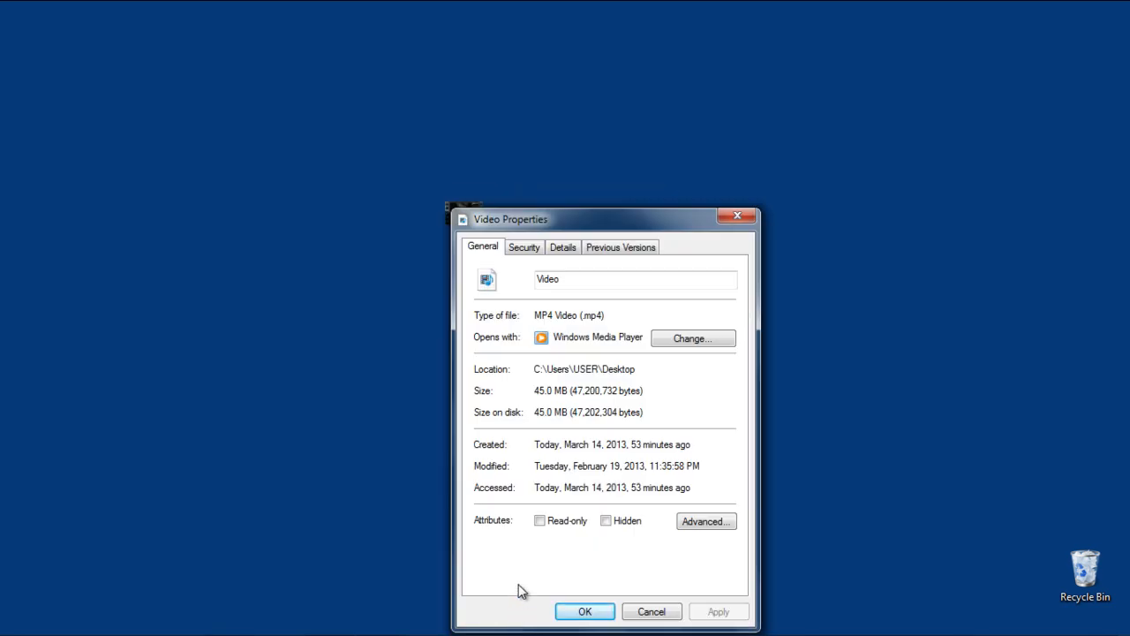
left_click(562, 248)
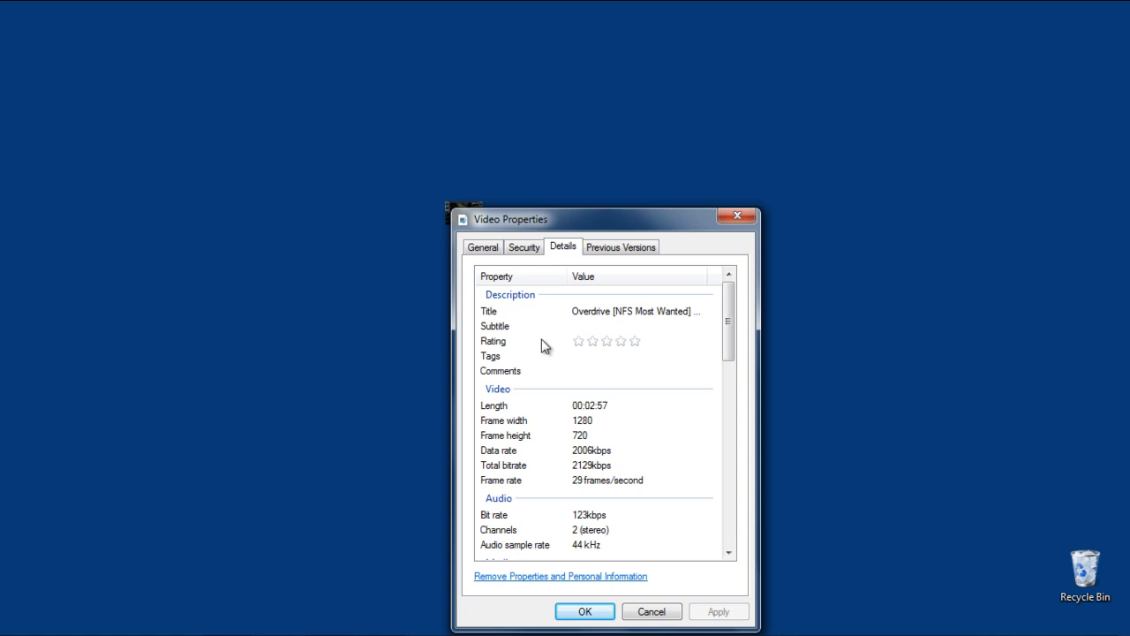
mouse_move(589, 439)
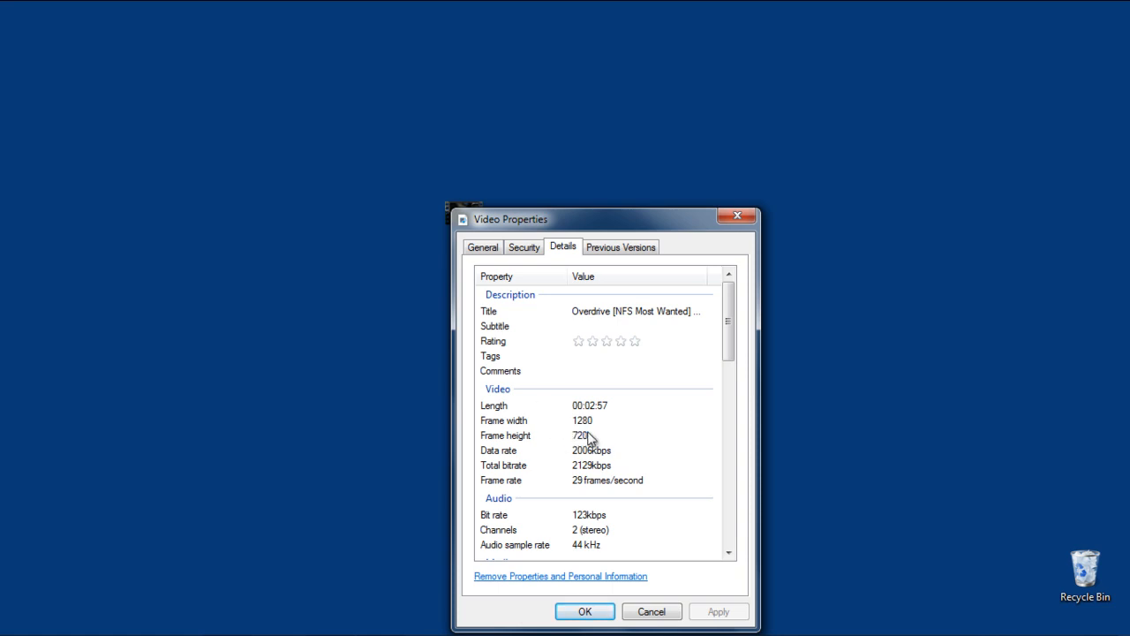
mouse_move(597, 438)
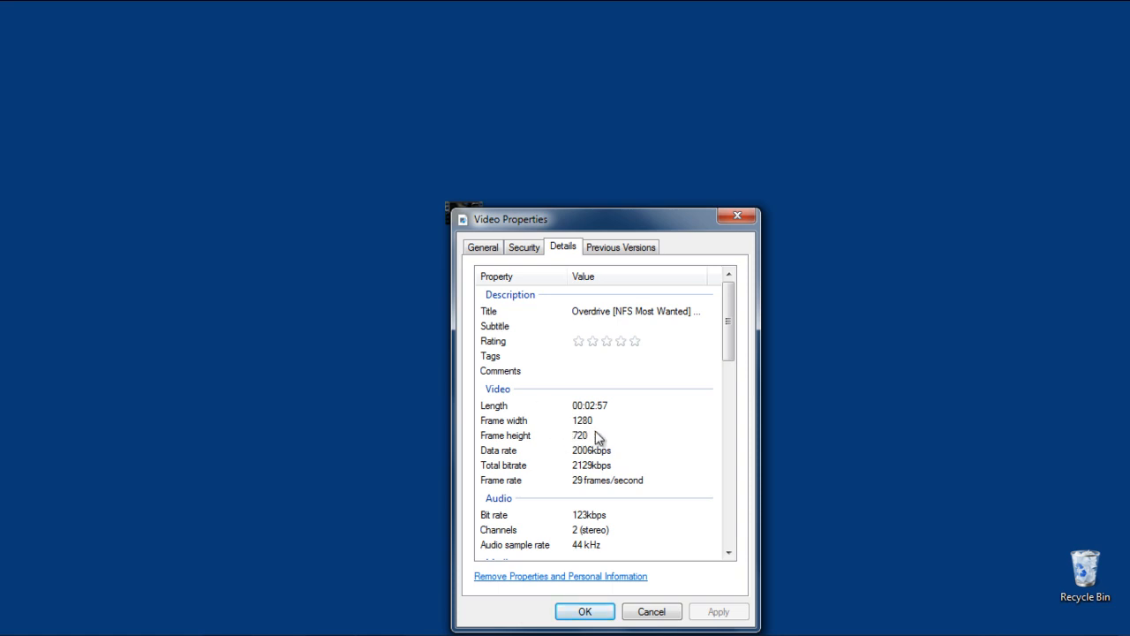
mouse_move(567, 215)
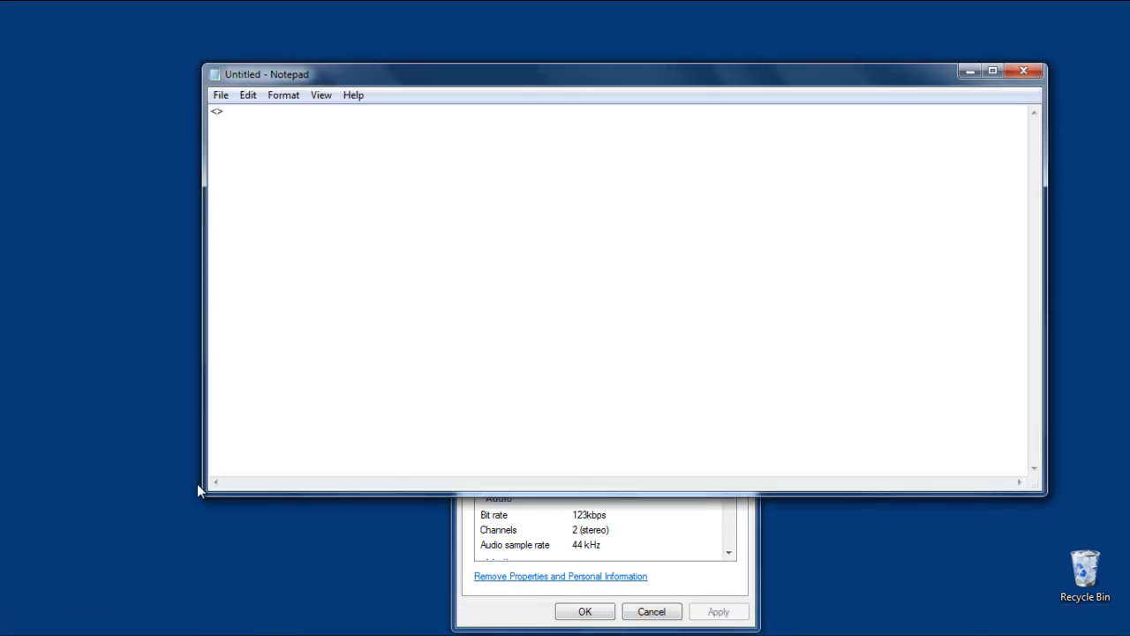
Write the opening video tag with width 1280 and height 720
type("<video width")
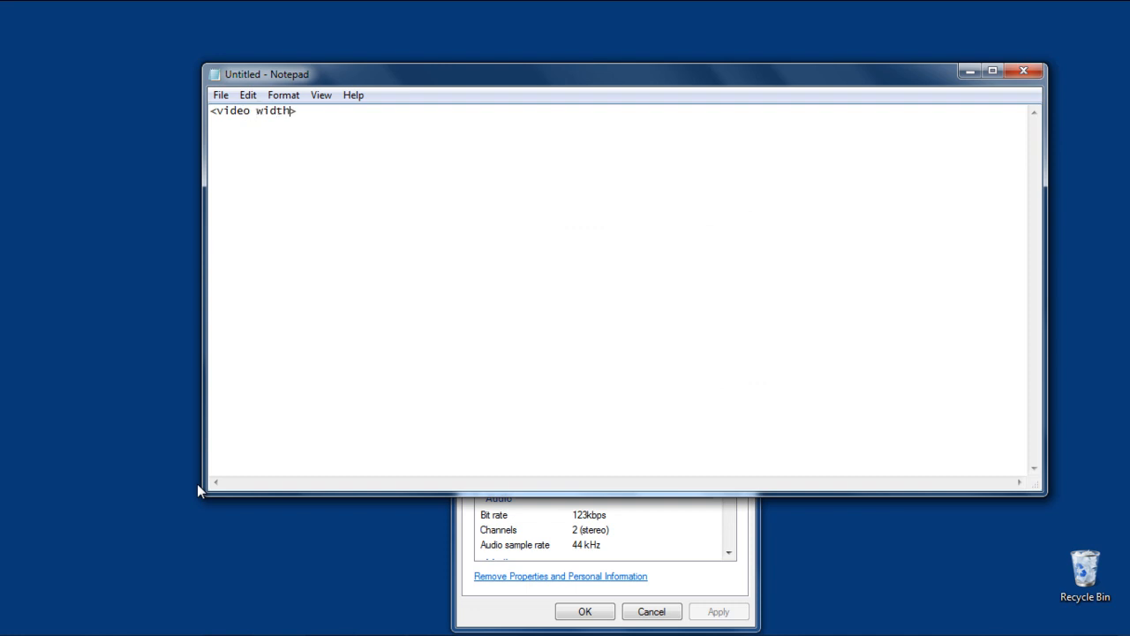
type("=\"1280\">")
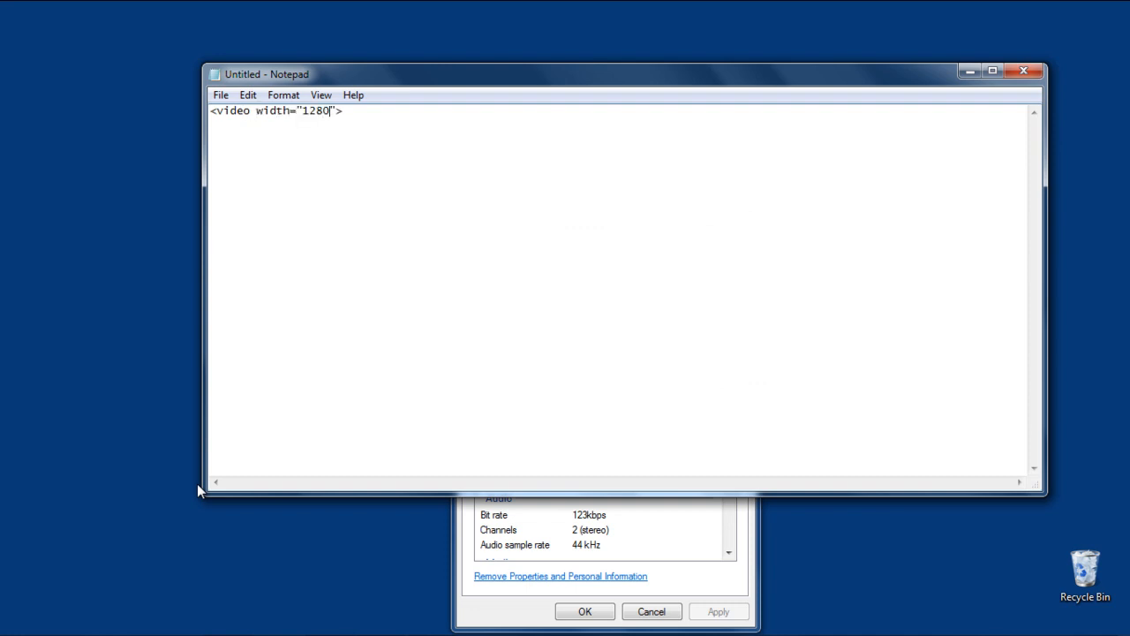
type("height=\"\"")
left_click(618, 122)
type("<>")
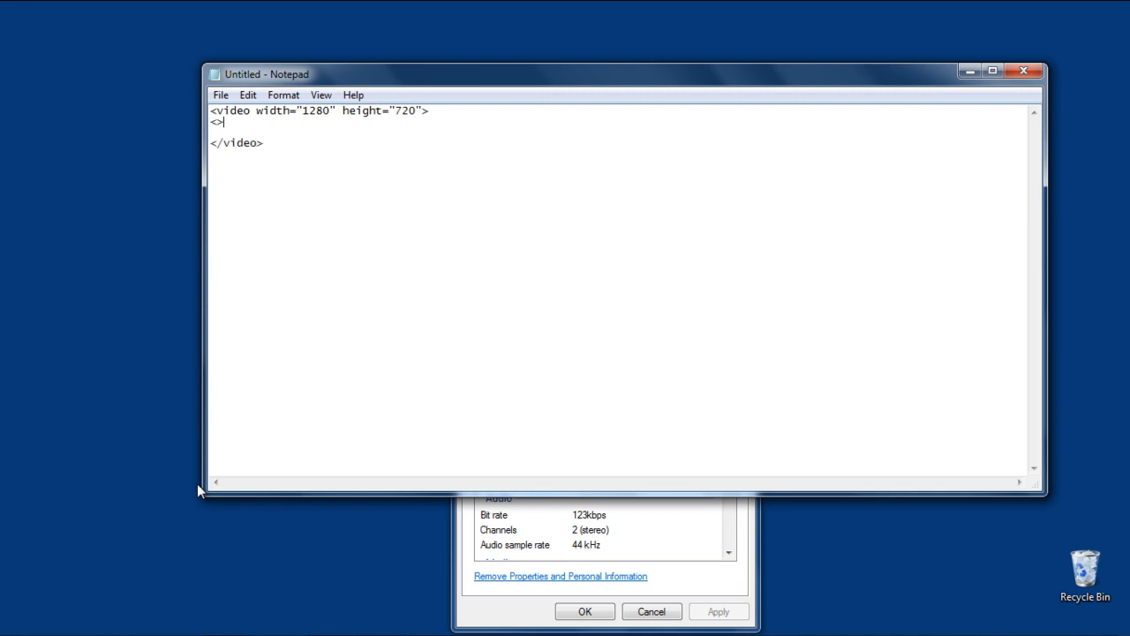
Add the source line pointing to video.mp4 with type video/mp4
type("source src=\"")
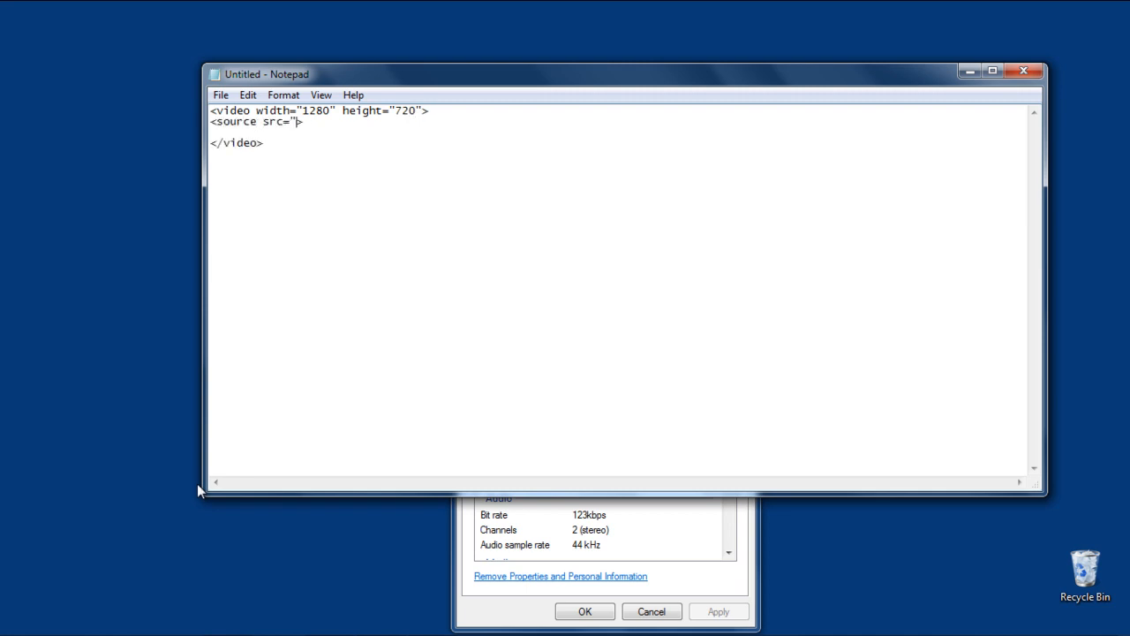
type("video.mp4\" >")
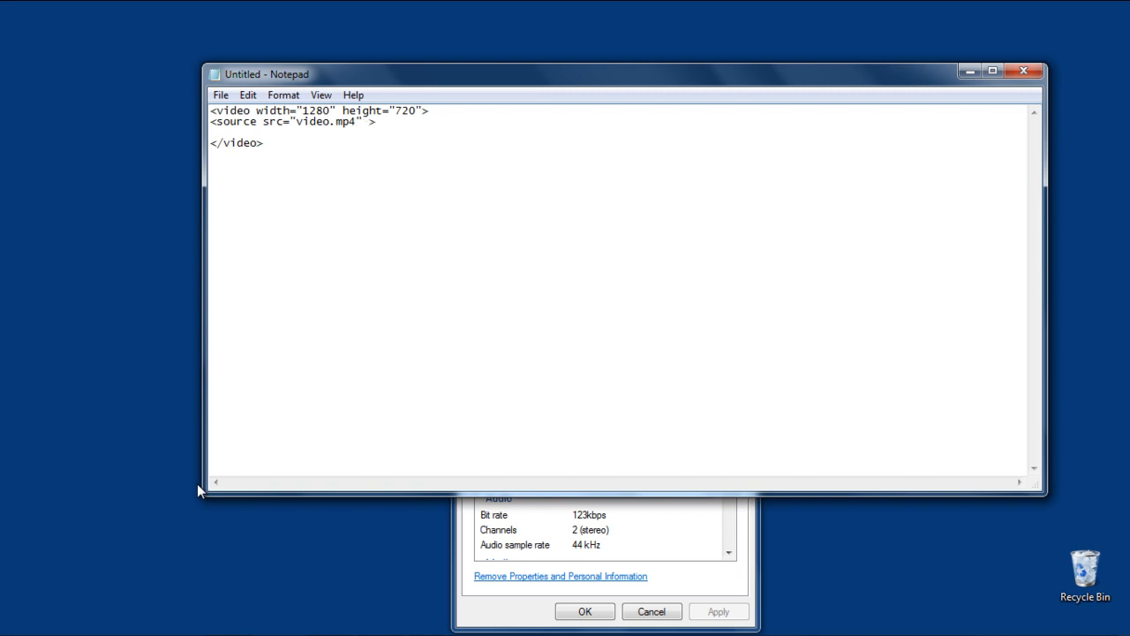
type("type=\"\"")
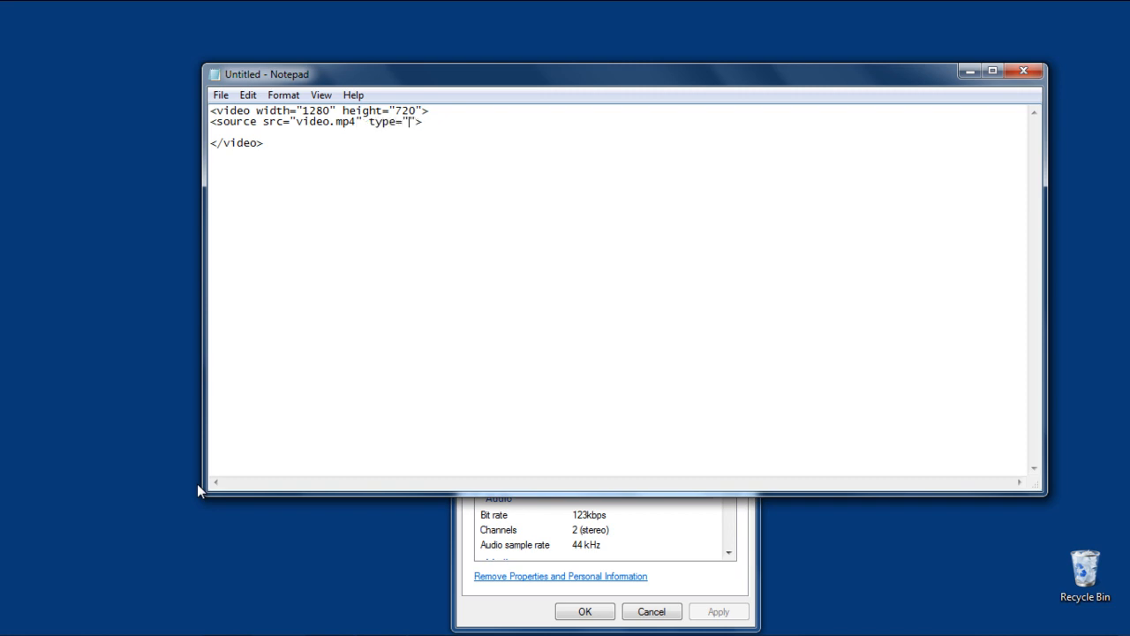
type("video/mp4")
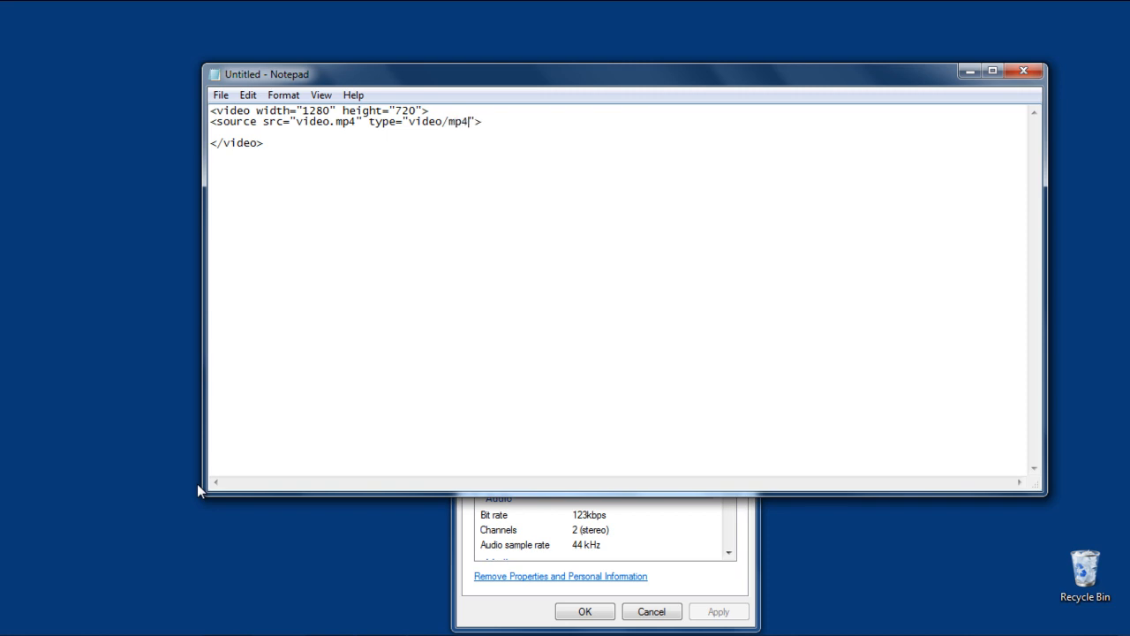